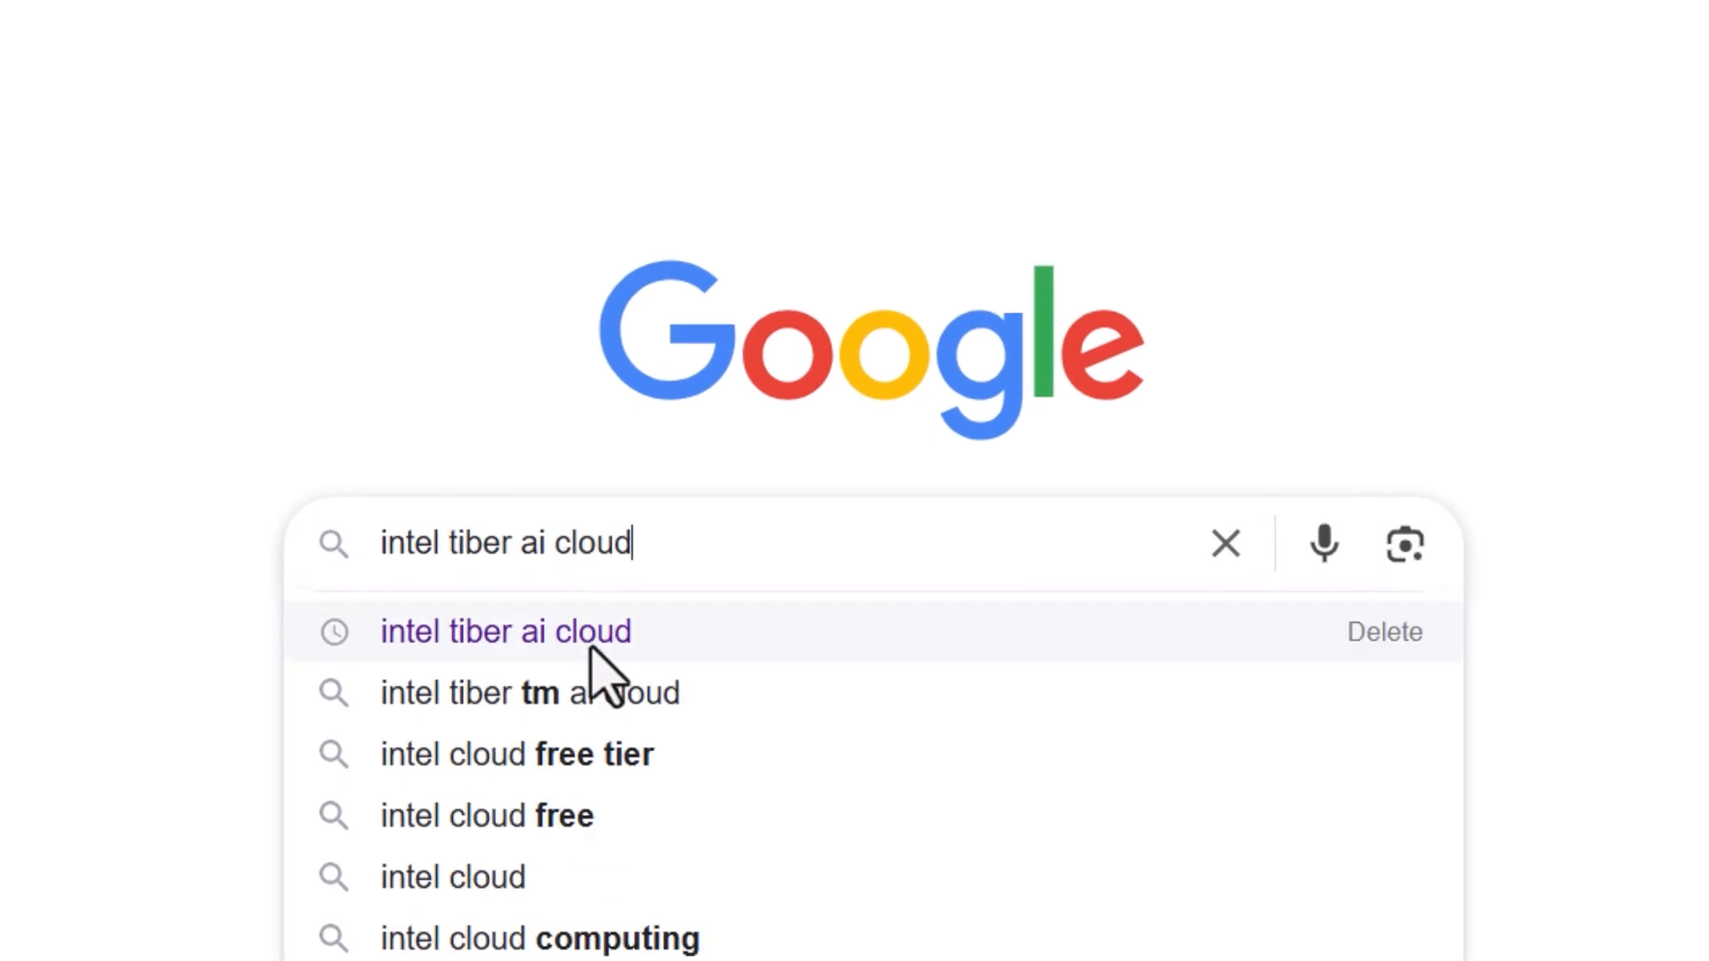
- Search Google for 'intel tiber ai cloud' via the matching suggestion
left_click(504, 630)
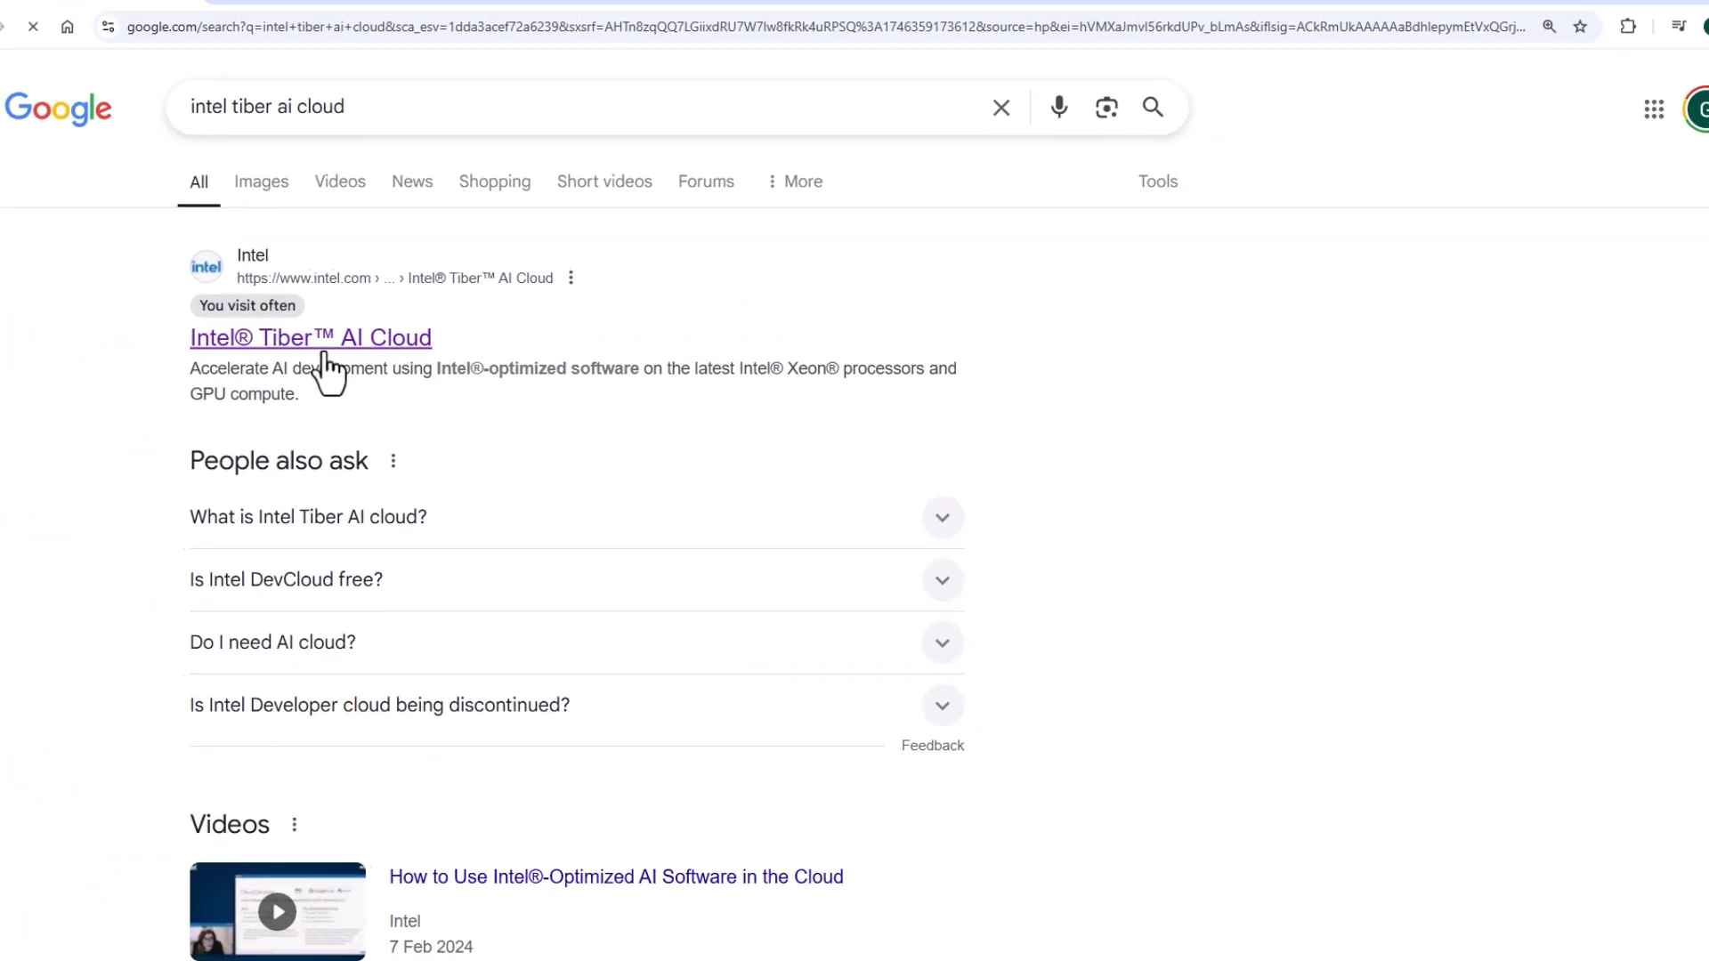
- Go to the Intel Tiber AI Cloud result to reach JupyterLab and the 01-vector-add notebook
left_click(310, 336)
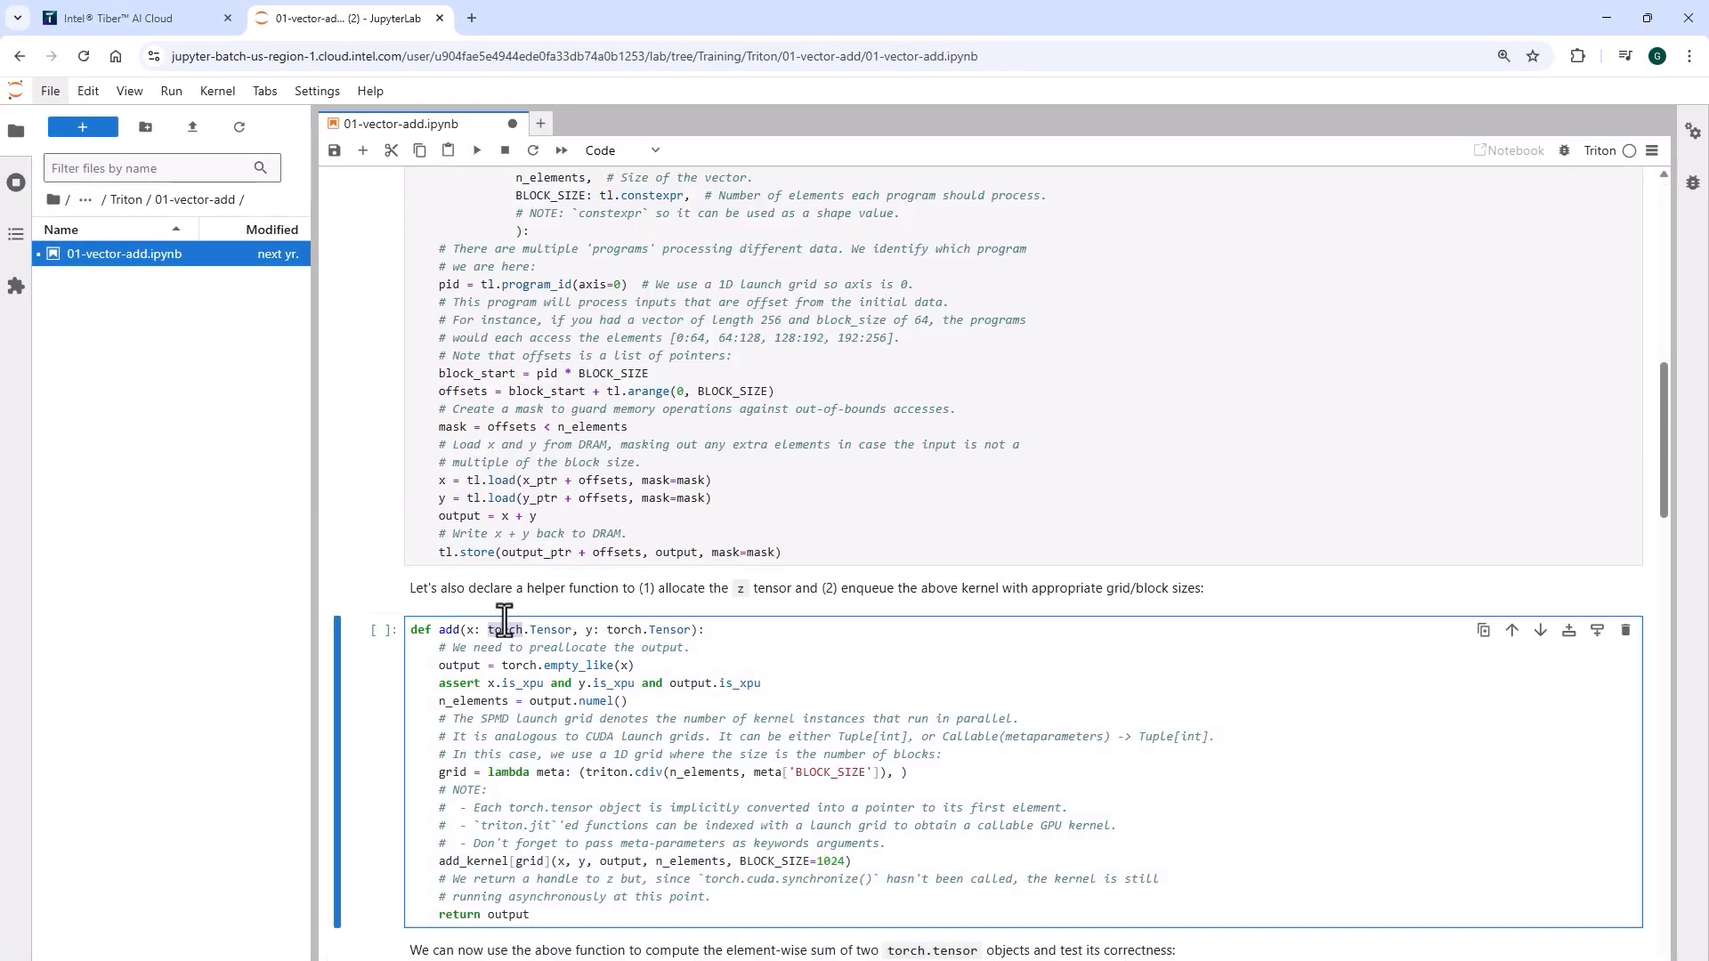
- Run the cells through the torch vs Triton comparison, showing a maximum difference of 0.0
scroll("down", 3)
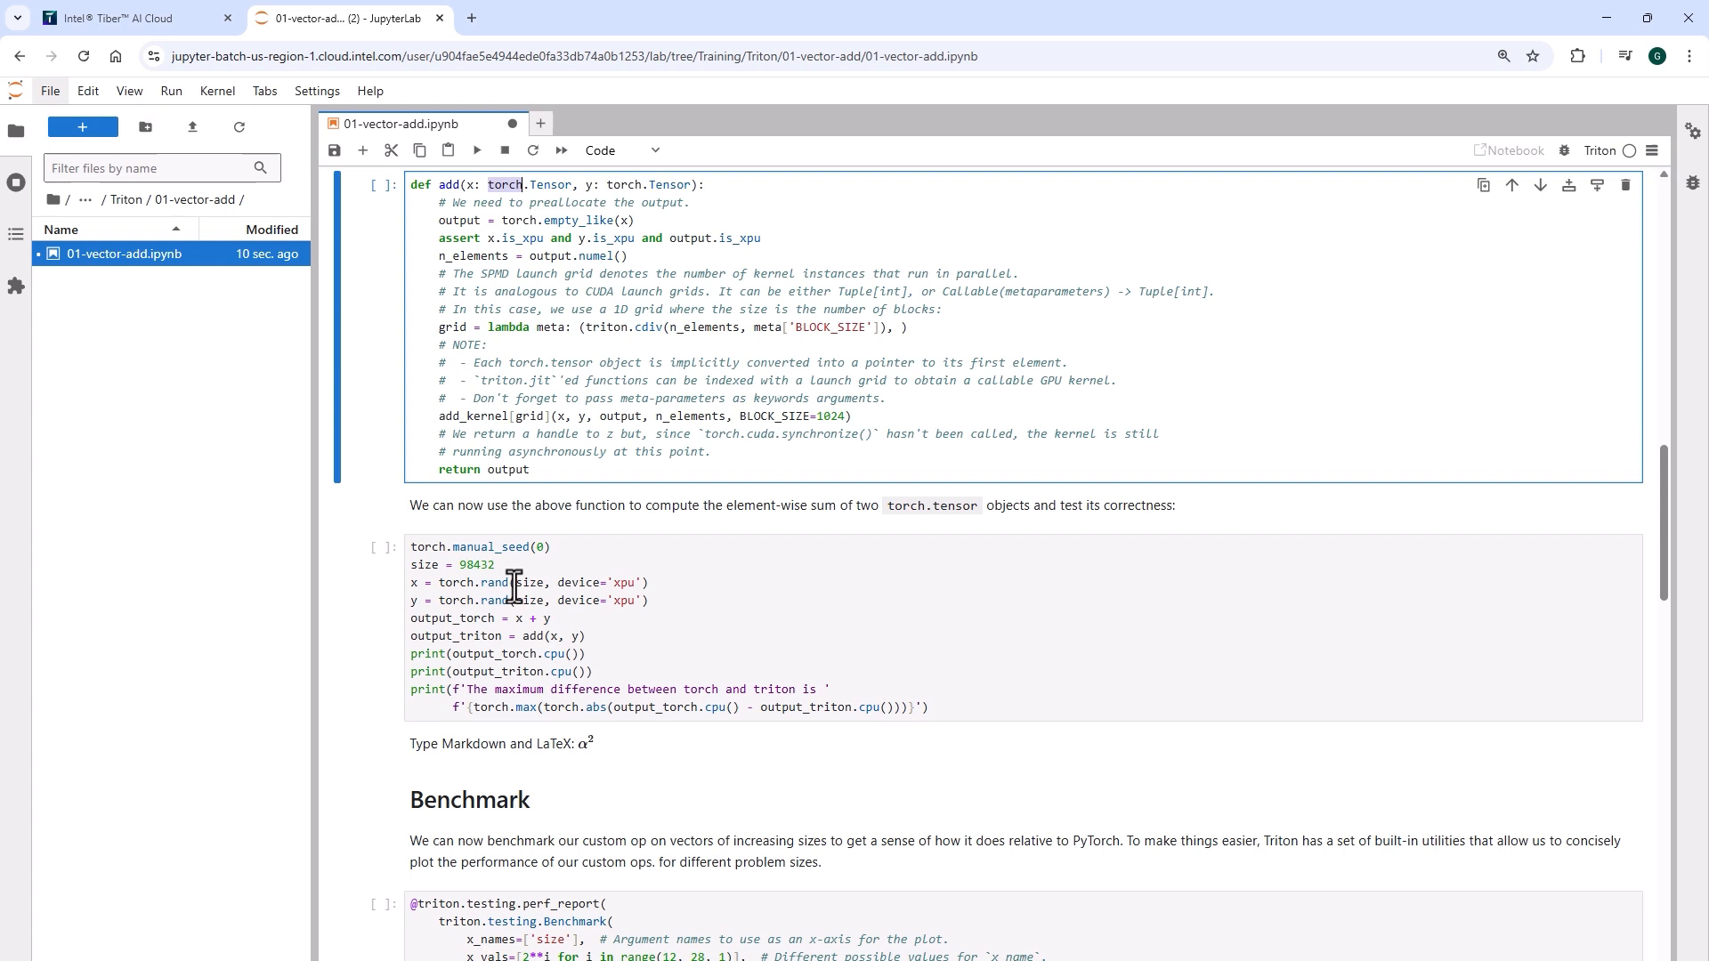
scroll("down", 3)
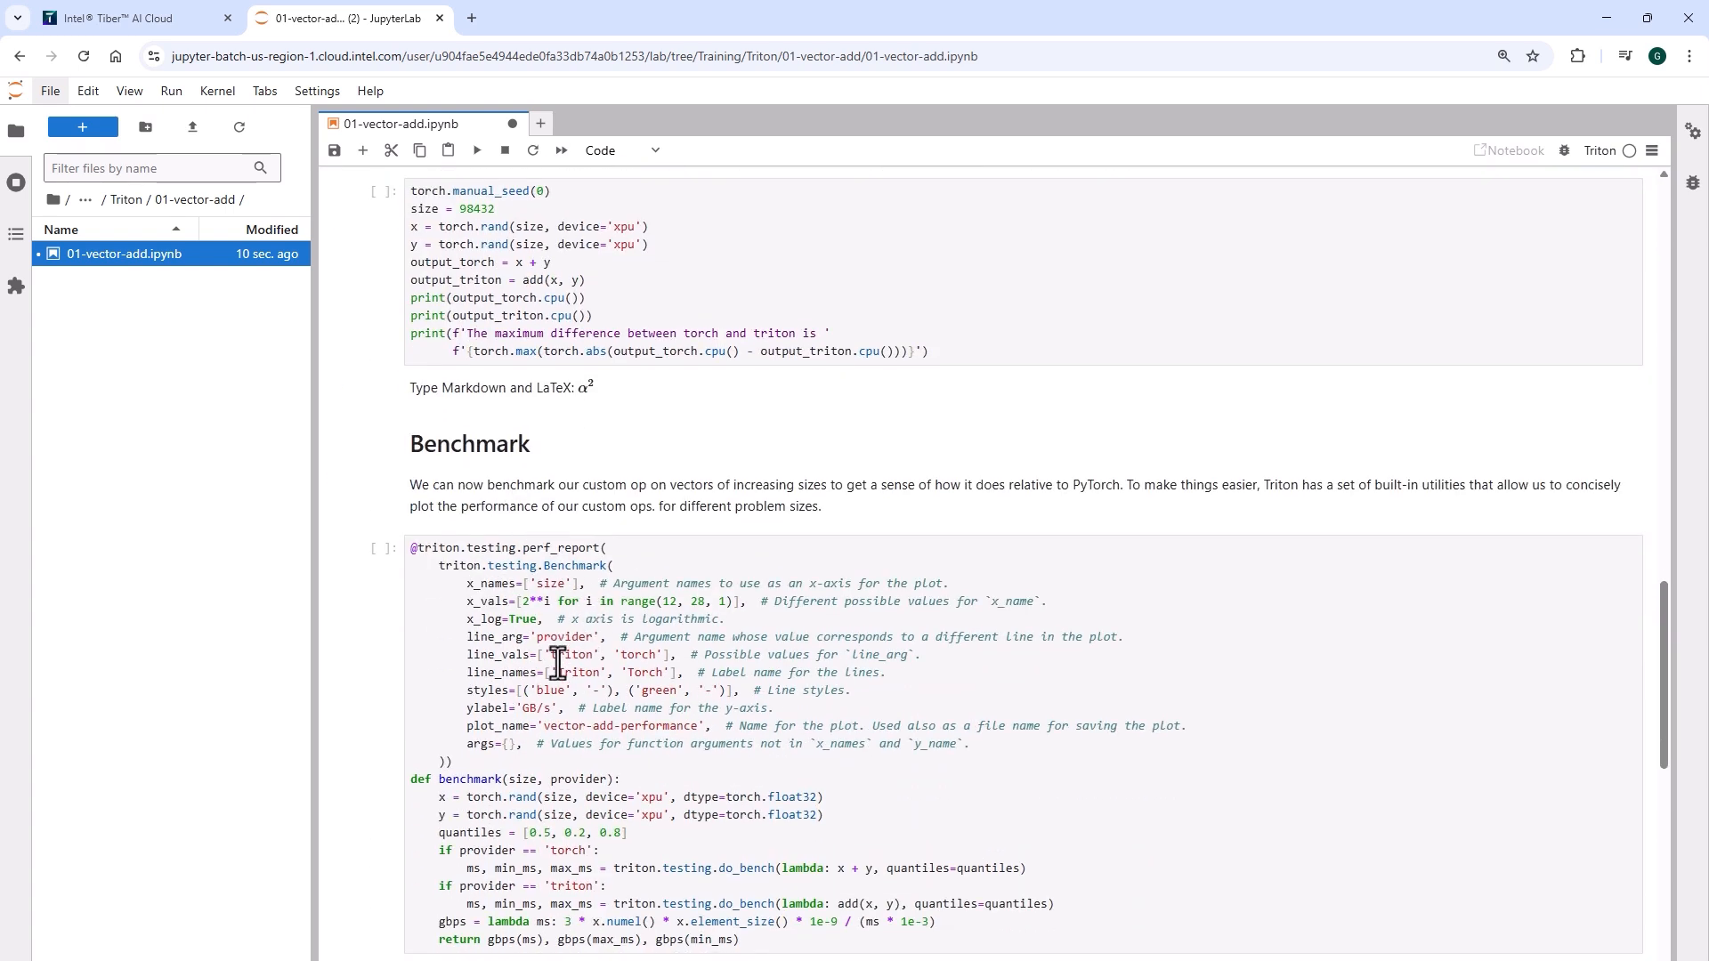
scroll("up", 3)
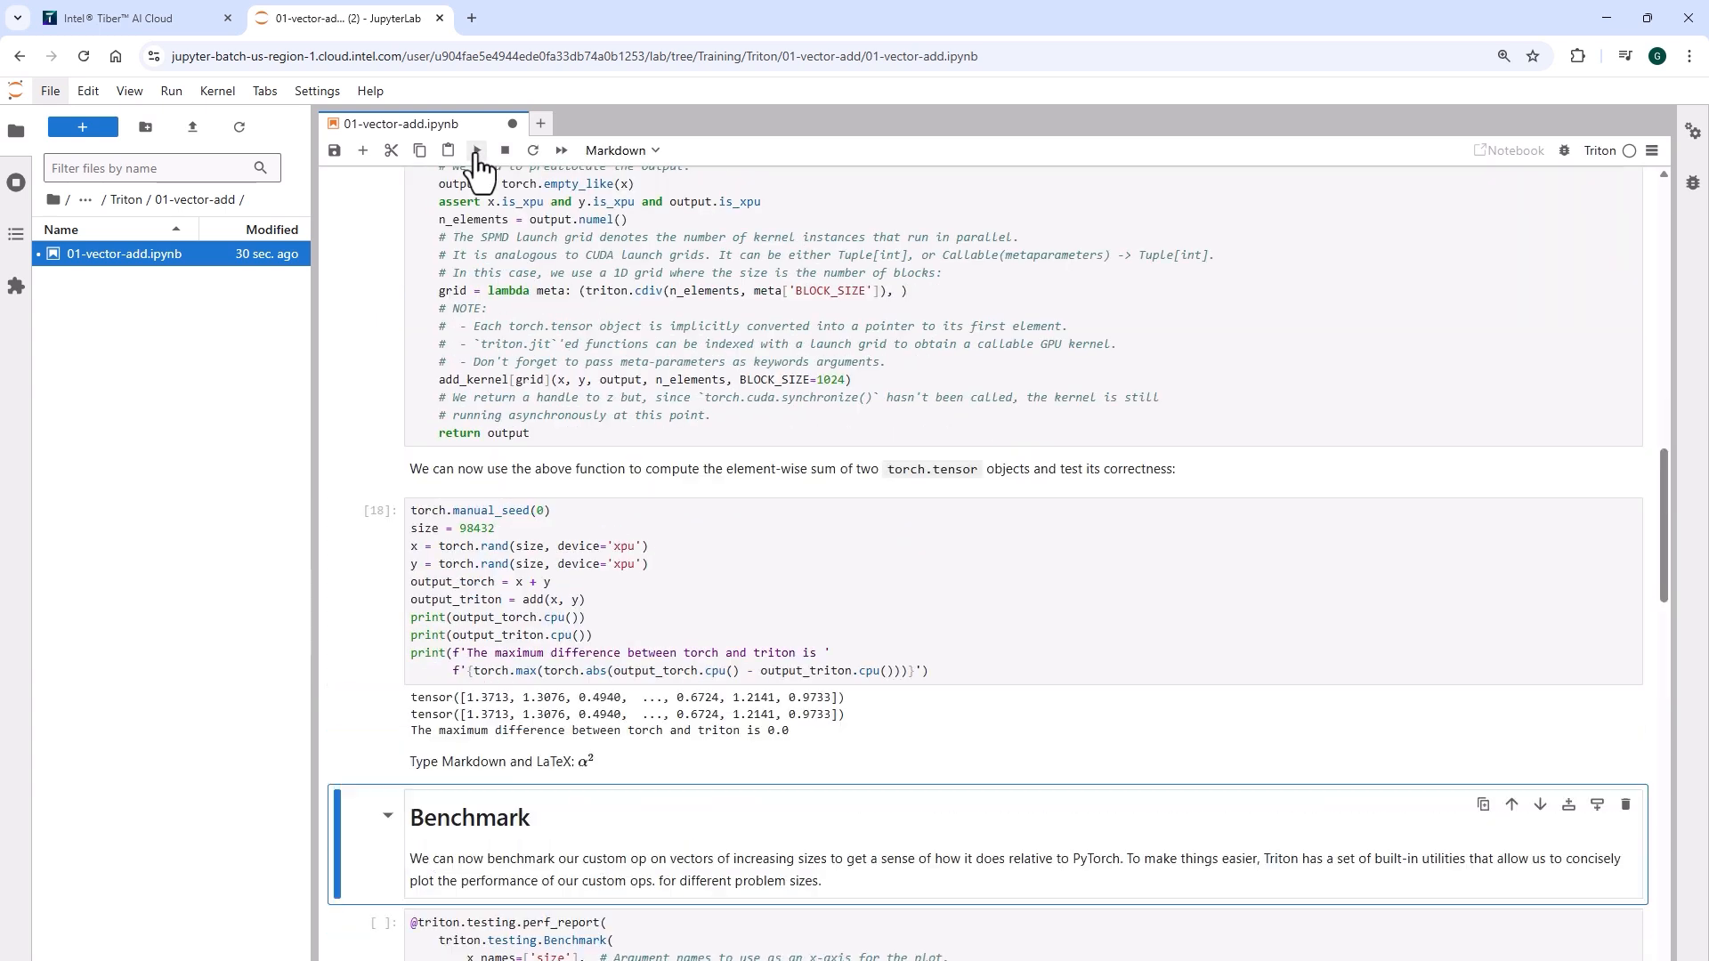
- Execute benchmark.run(print_data=True, show_plots=True) to show the throughput plot and table
left_click(475, 150)
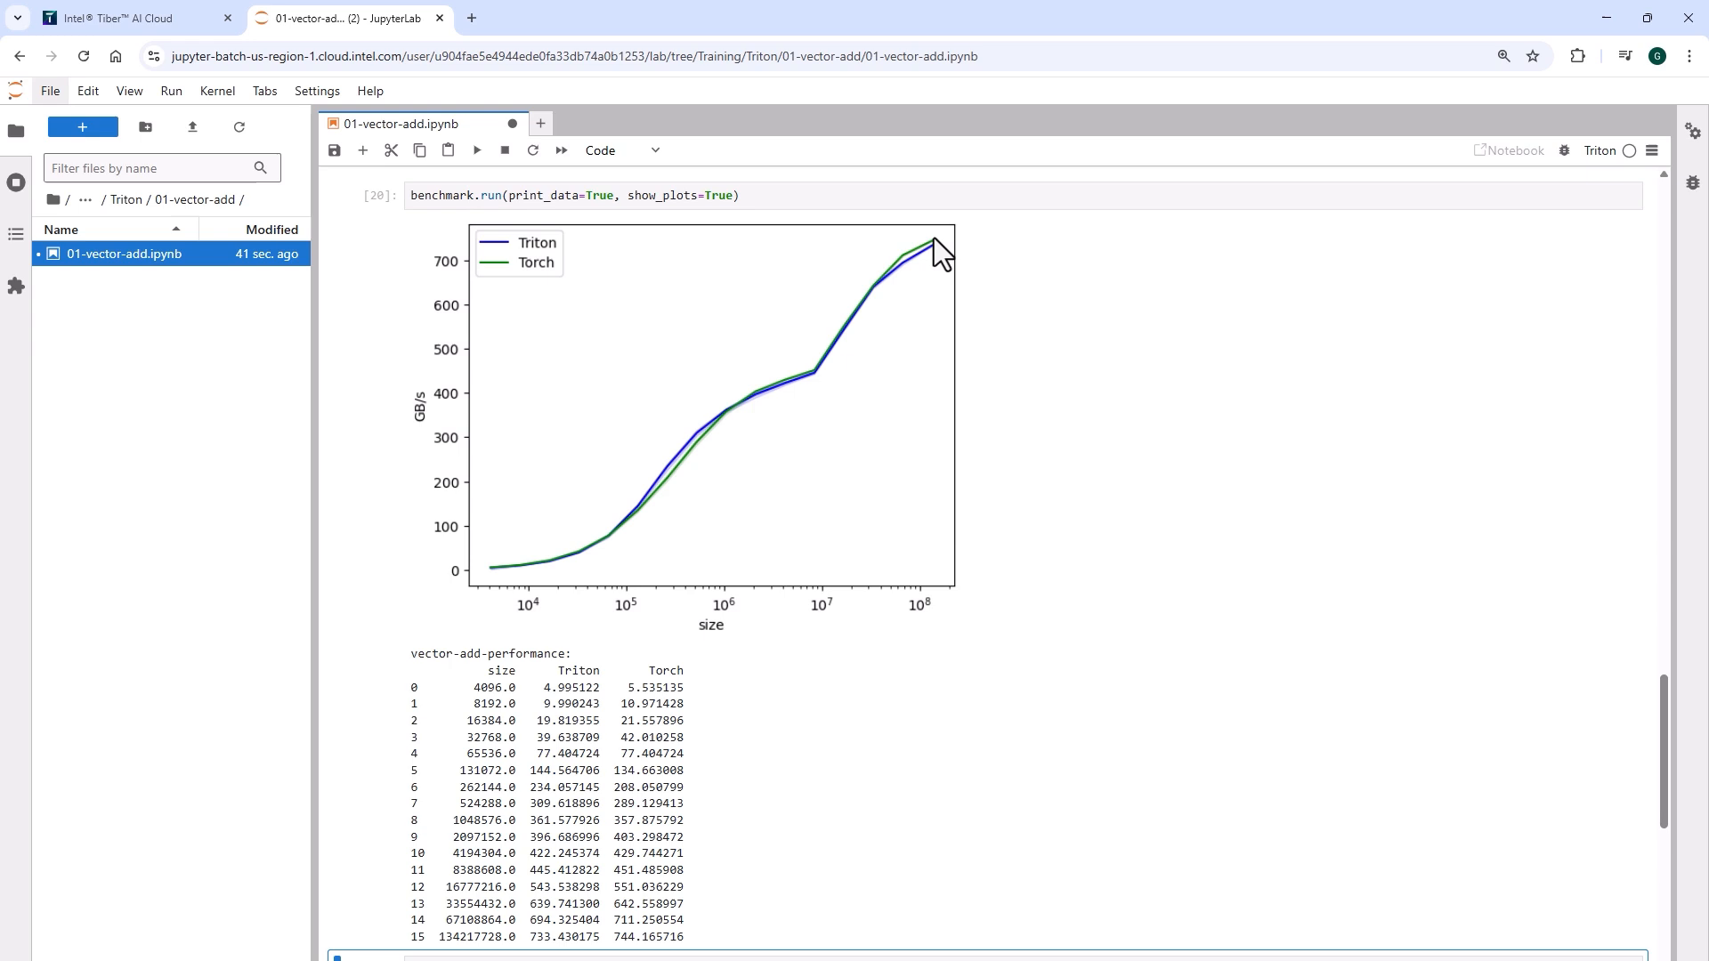
mouse_move(260, 251)
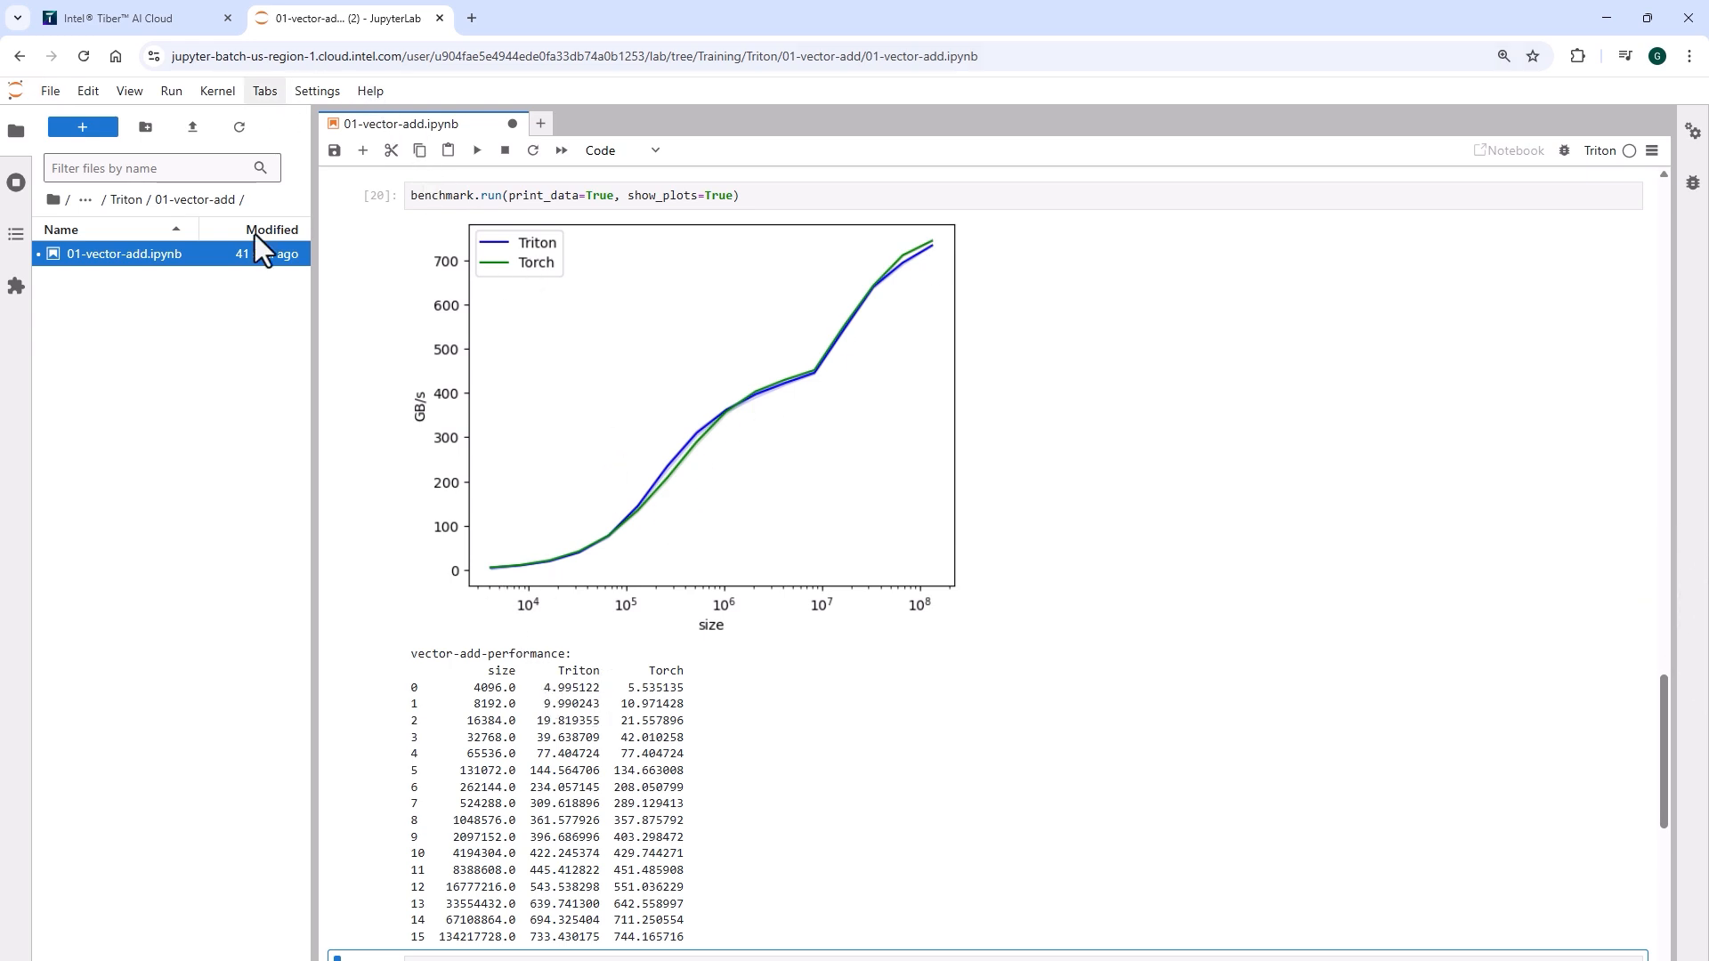